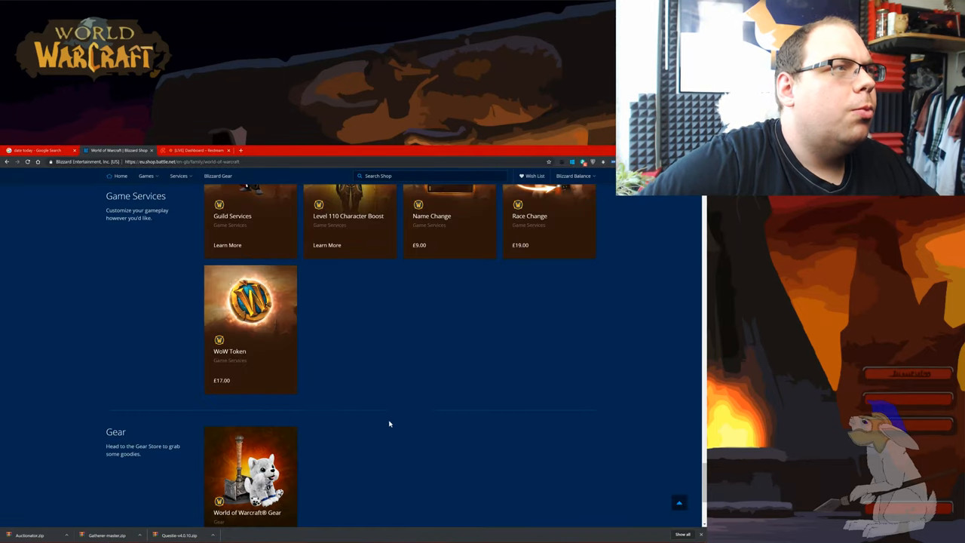
Step: Search Google for 'classic warcraft' addons to find the Legacy WoW addon list
scroll(up, 3)
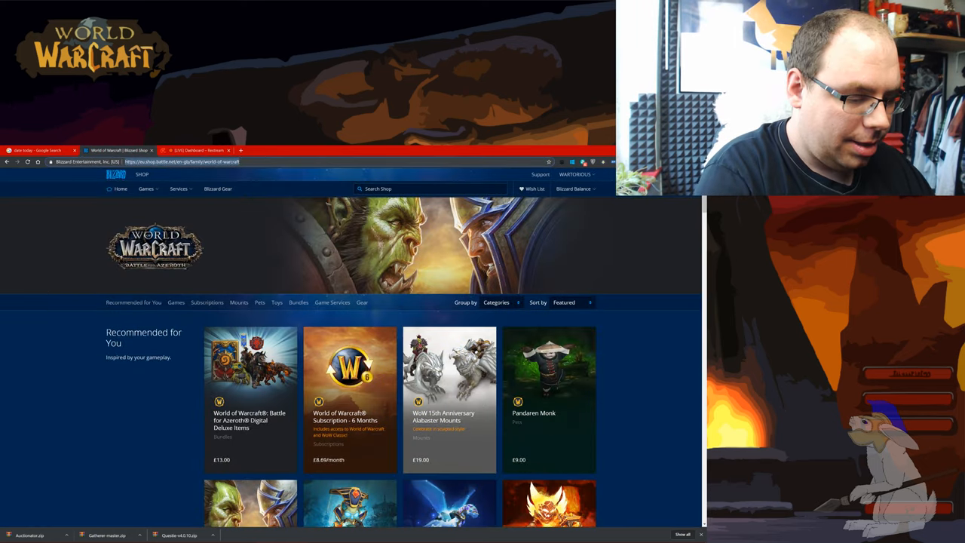
text(classic warcraft)
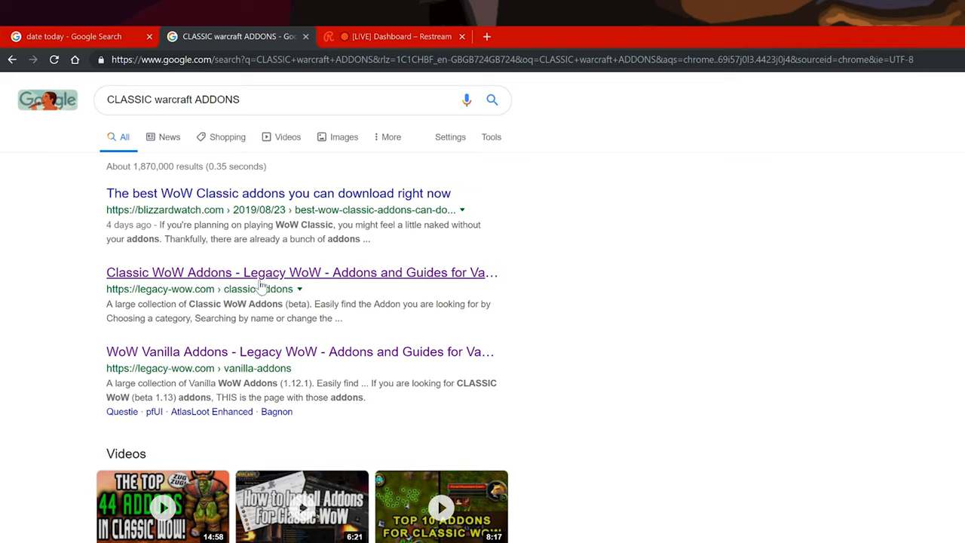
mouse_move(220, 287)
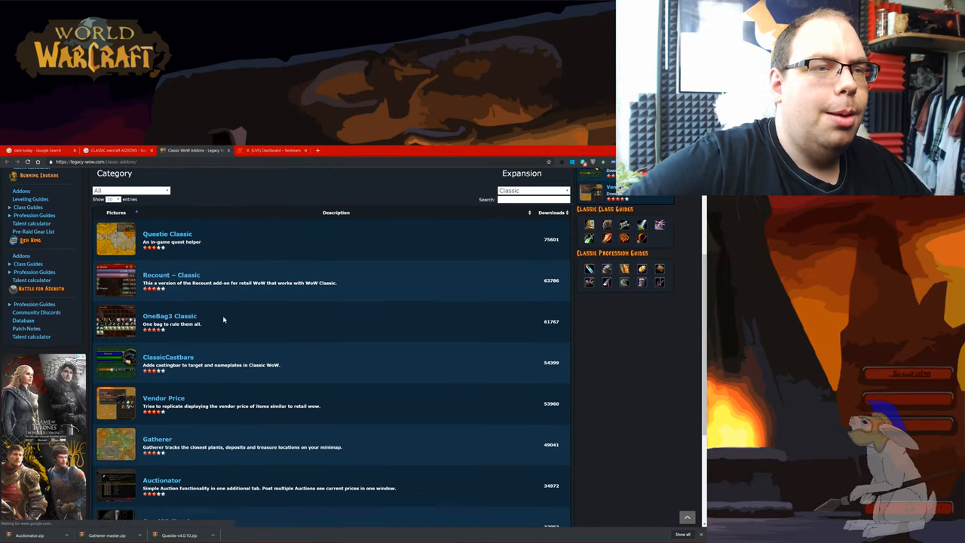
Step: Download the Questie Classic addon from its Legacy WoW page
click(166, 234)
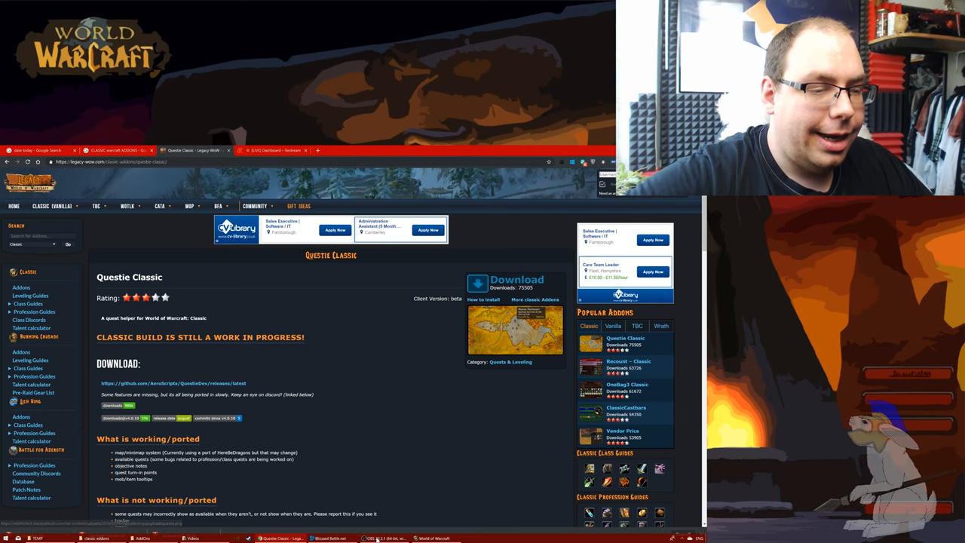
click(97, 539)
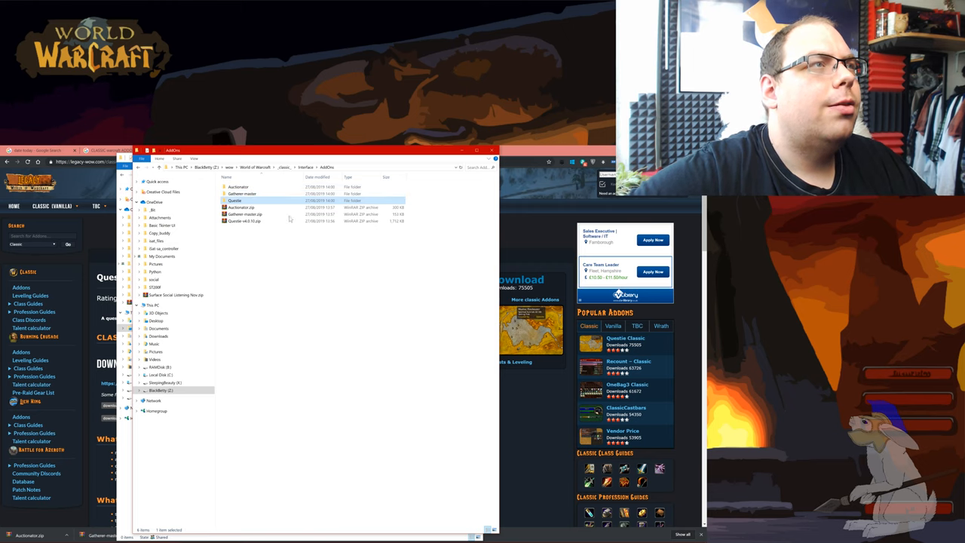
mouse_move(270, 217)
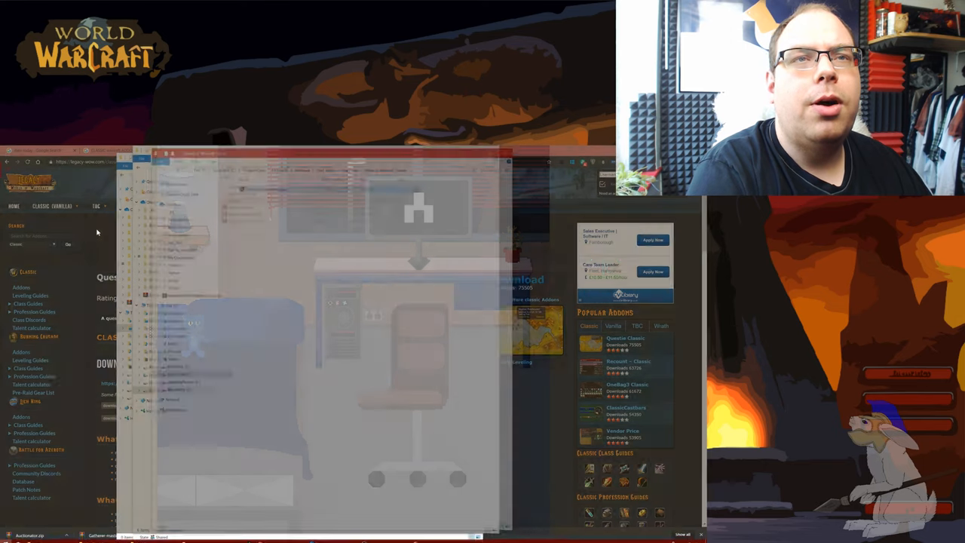
Step: Reach the World of Warcraft install folder via the Classic shortcut's Properties > Open File Location
right_click(419, 107)
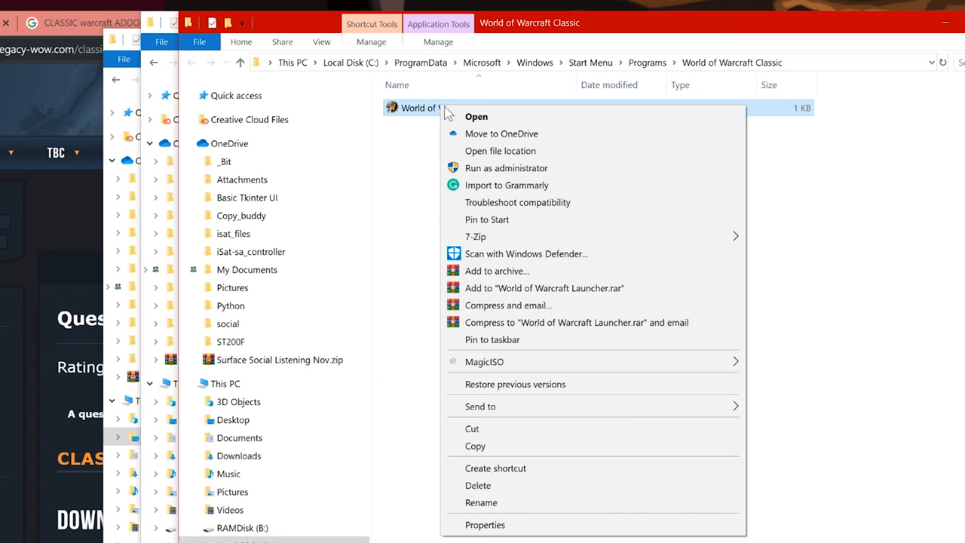
click(486, 525)
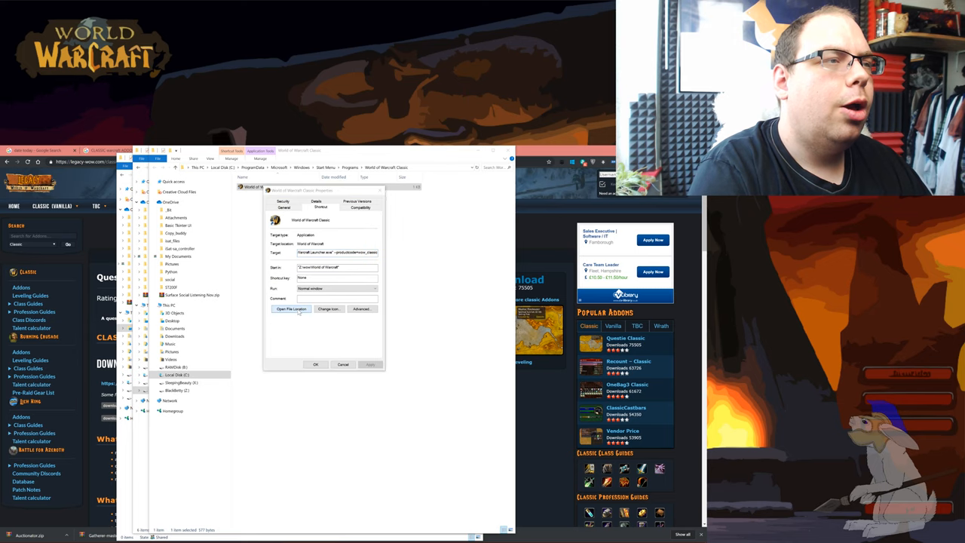
click(292, 308)
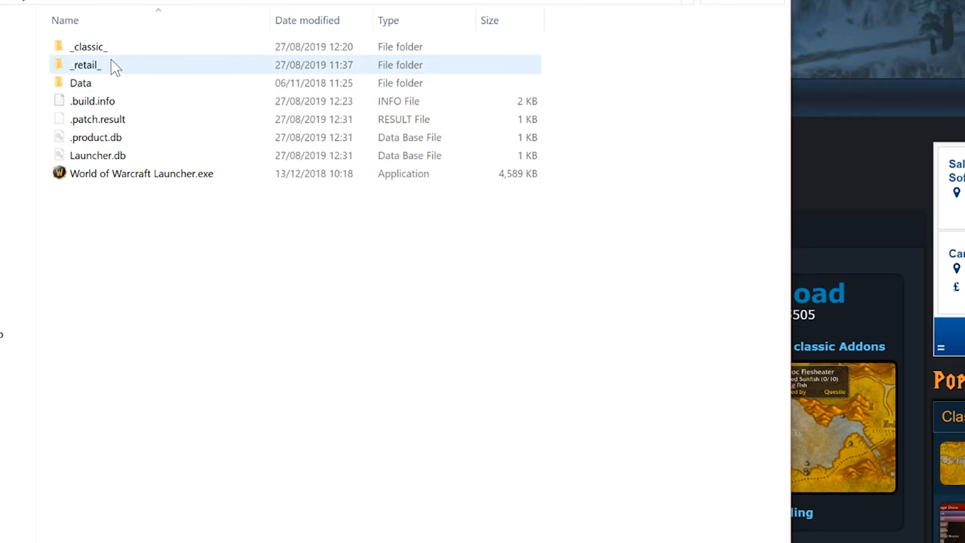
Step: Navigate into _classic_ and down to its Interface AddOns folder
double_click(83, 63)
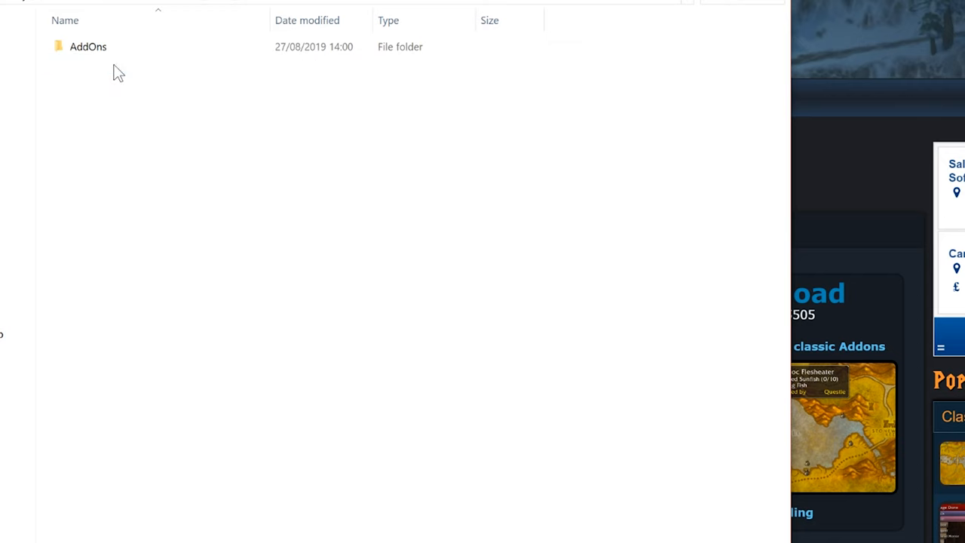
double_click(82, 45)
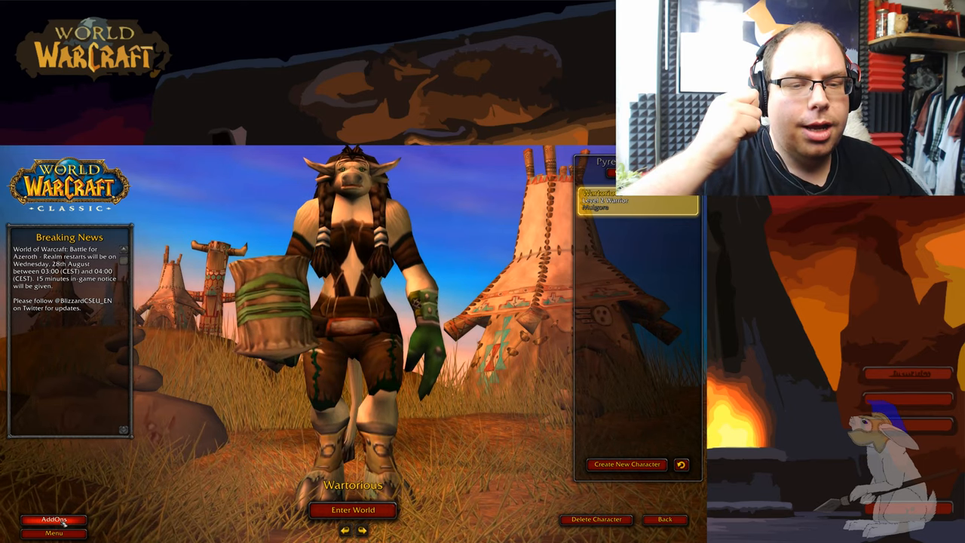
Step: Confirm Auctionator and Questie are ticked in the AddOn List and accept with Okay
click(53, 513)
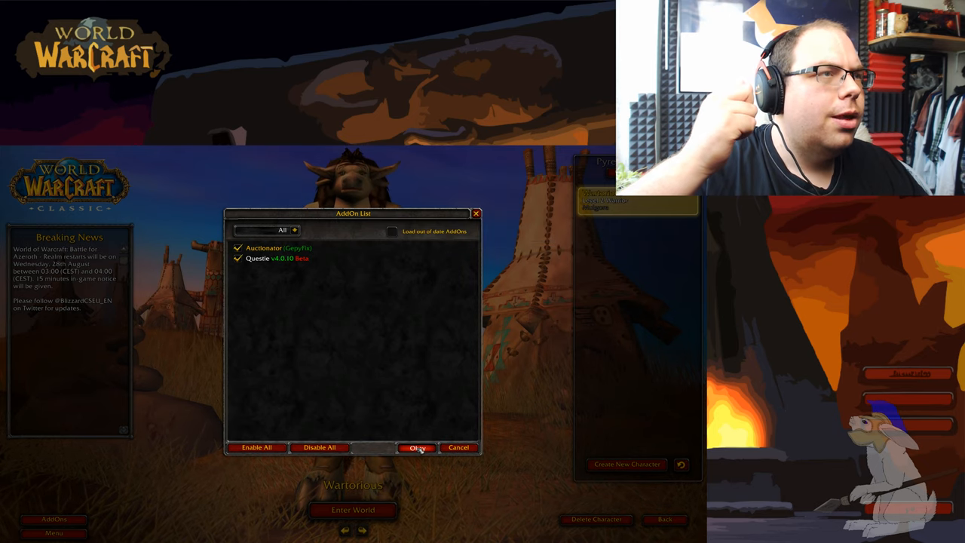
click(416, 446)
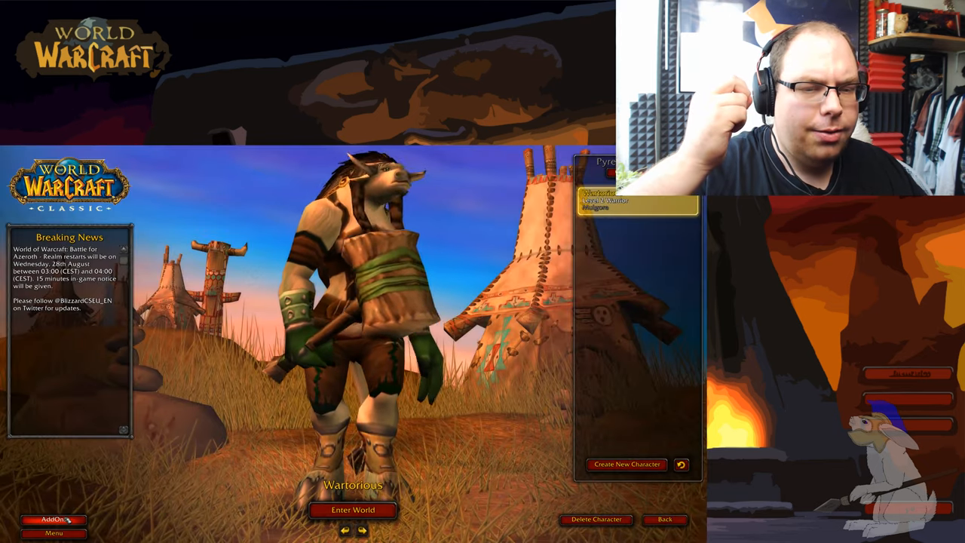